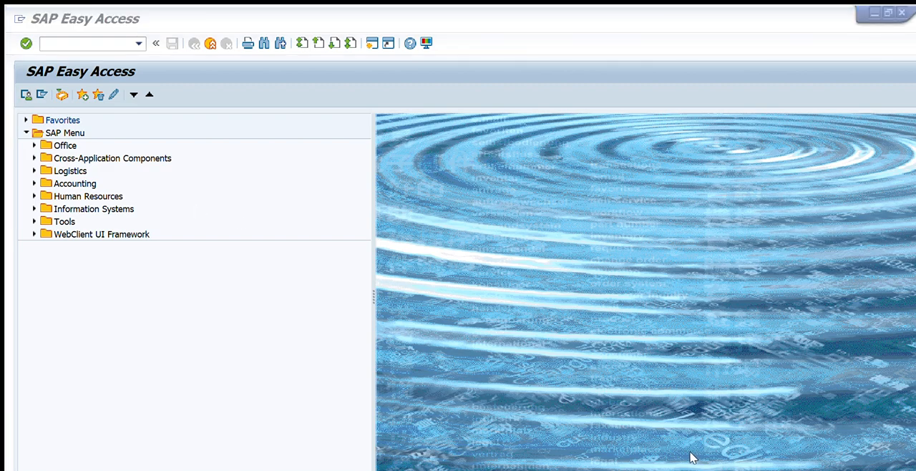
mouse_move(725, 307)
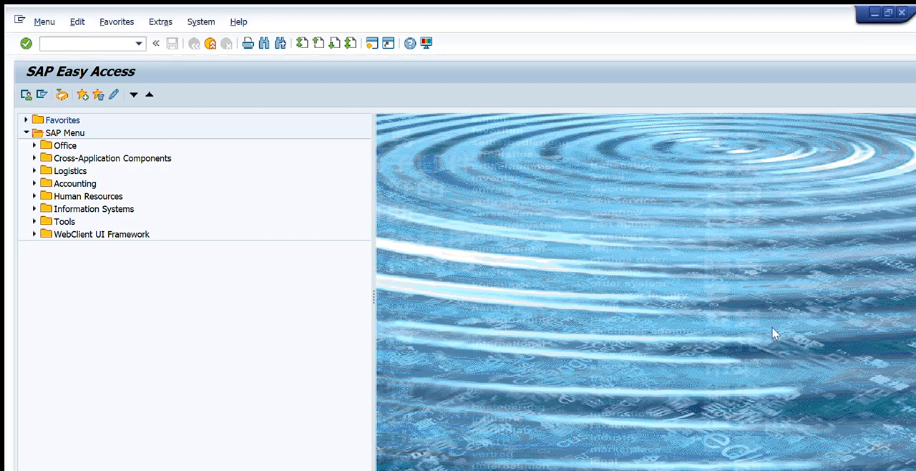
mouse_move(200, 243)
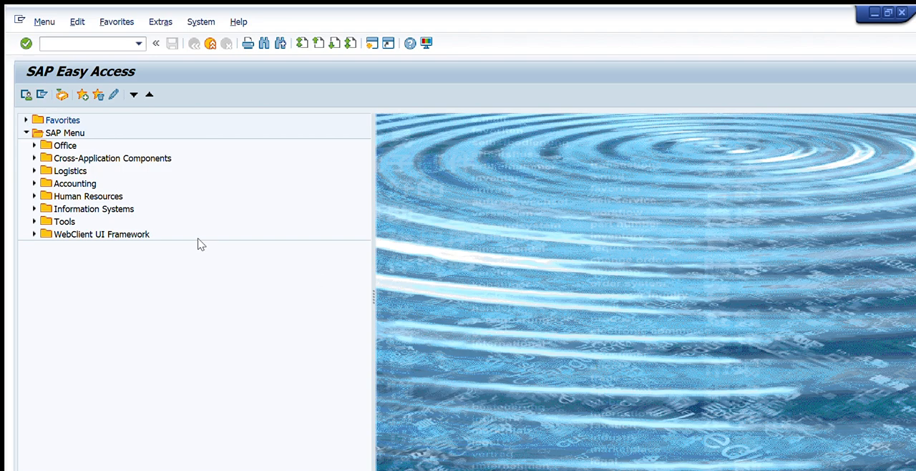
mouse_move(94, 17)
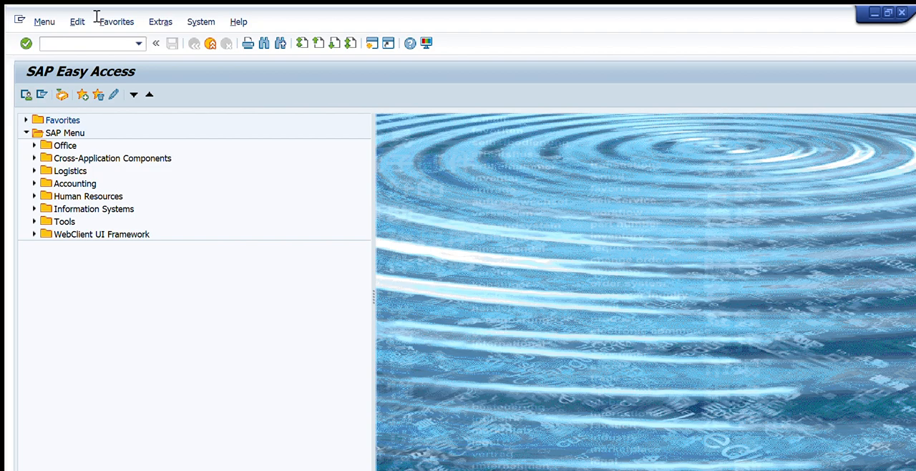
- Start transaction ME2N to reach the Purchasing Documents per Document Number selection screen
type("M")
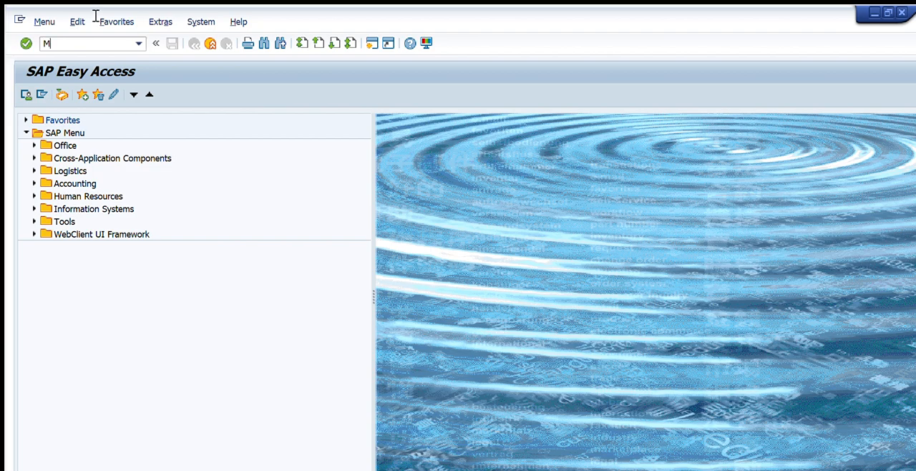
type("e2n")
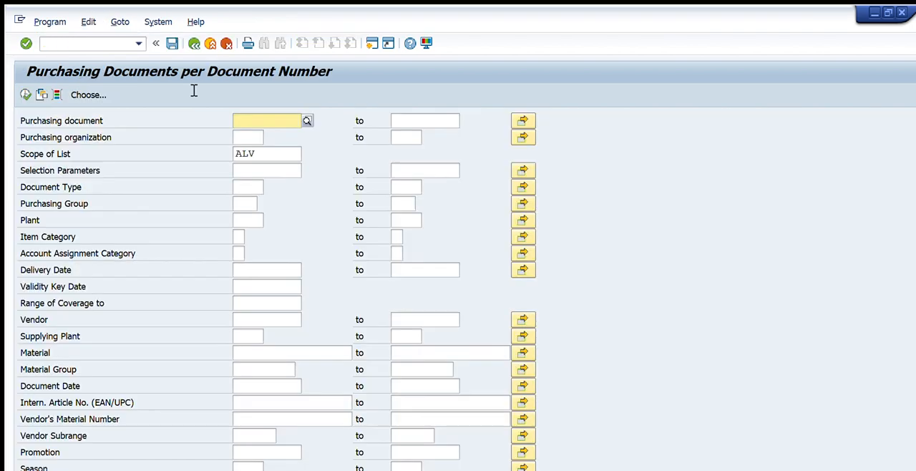
scroll("down", 3)
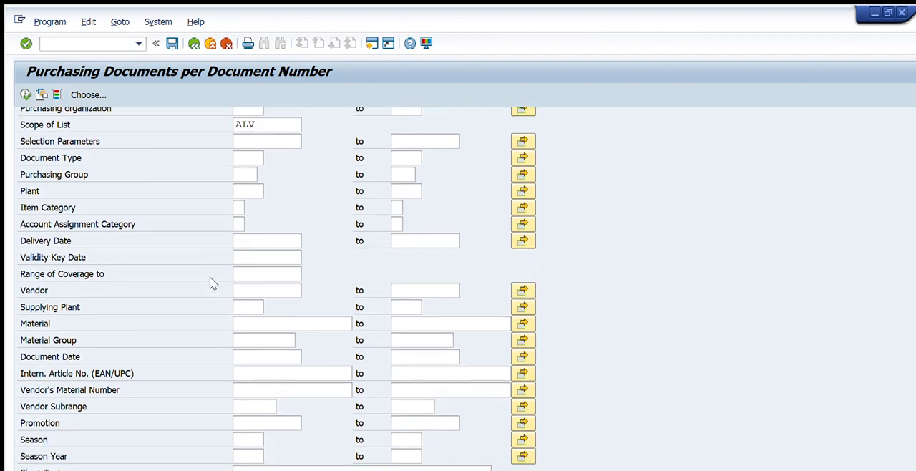
scroll("up", 3)
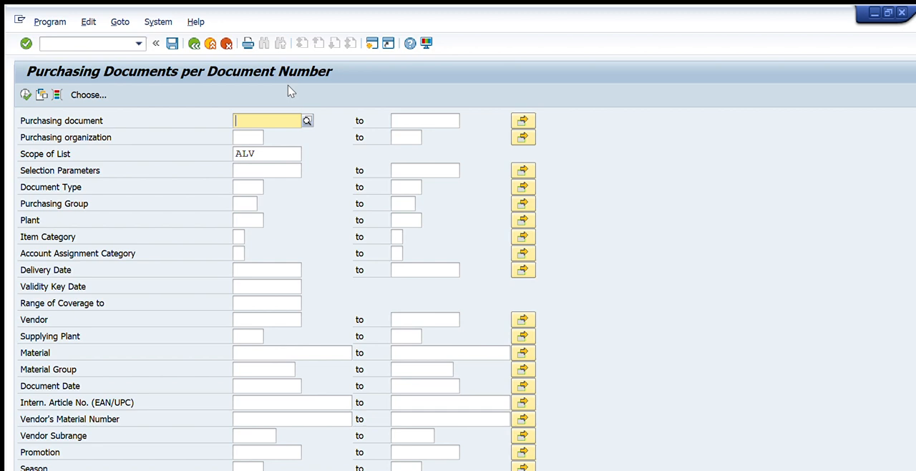
mouse_move(281, 68)
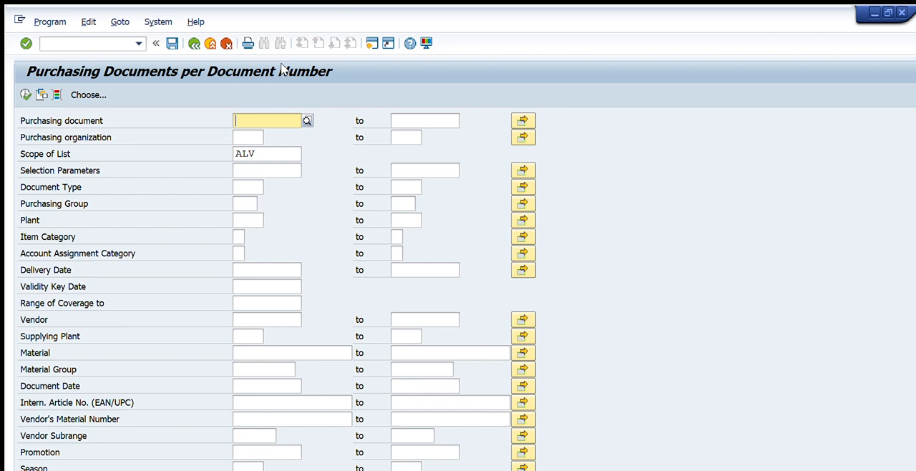
mouse_move(885, 46)
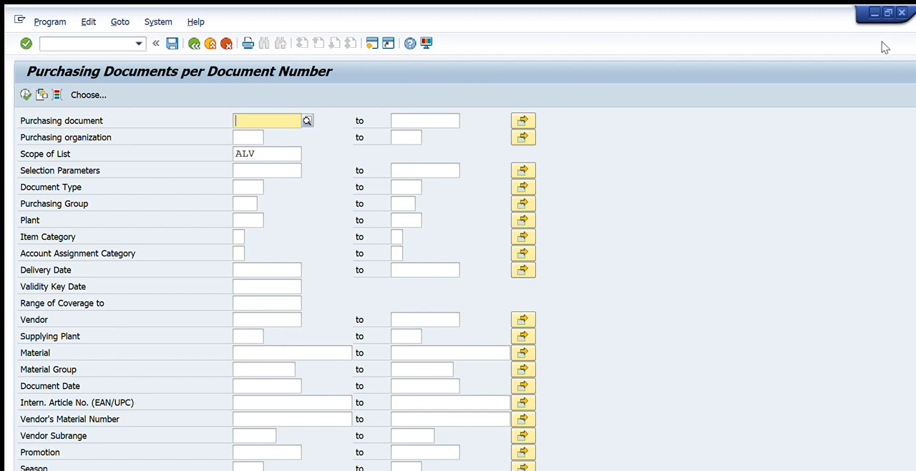
mouse_move(407, 81)
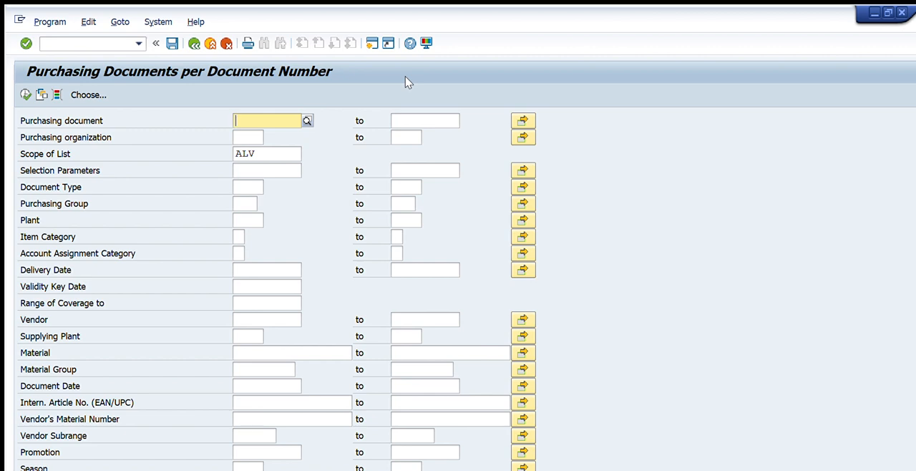
mouse_move(247, 186)
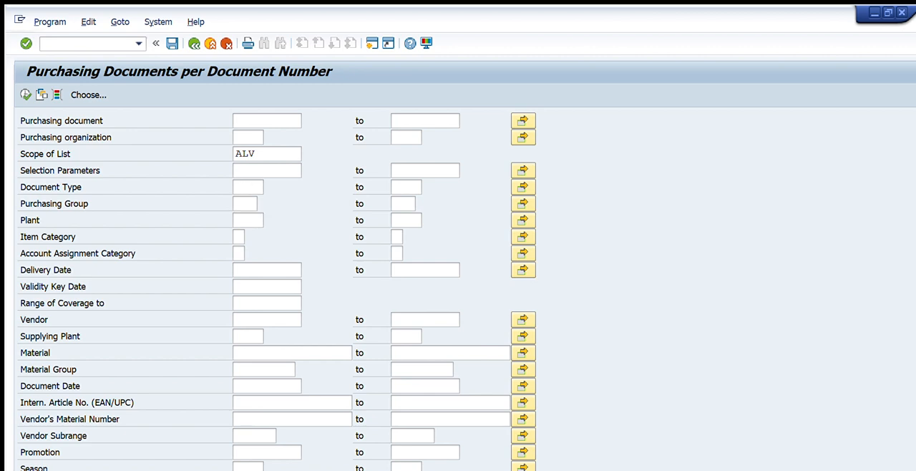
- Restrict the selection to plant 3005 and document dates 01.08.2023 to 10.08.2023
type("3005")
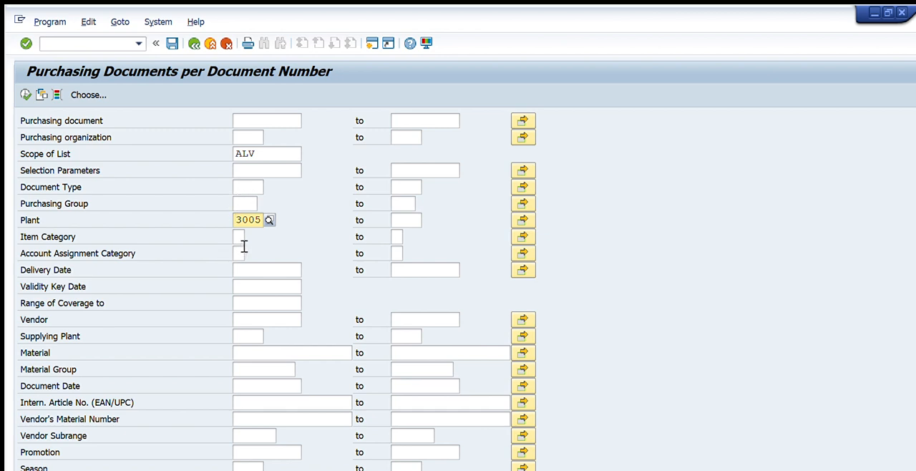
mouse_move(241, 352)
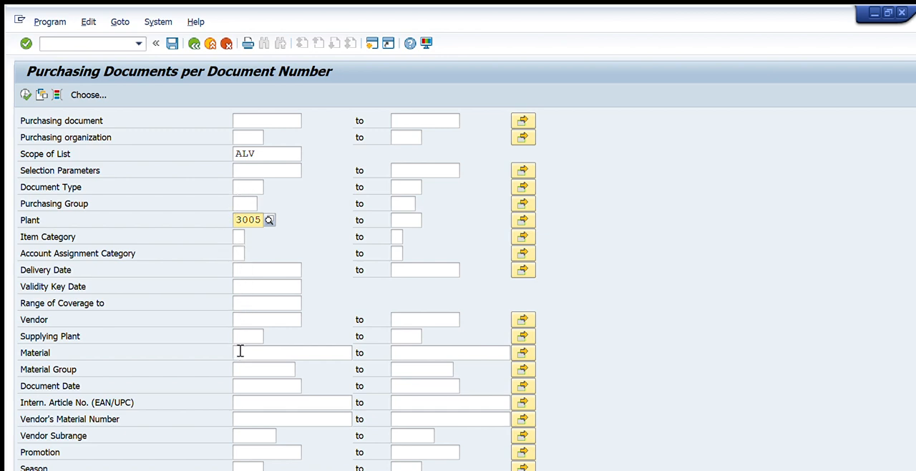
left_click(269, 387)
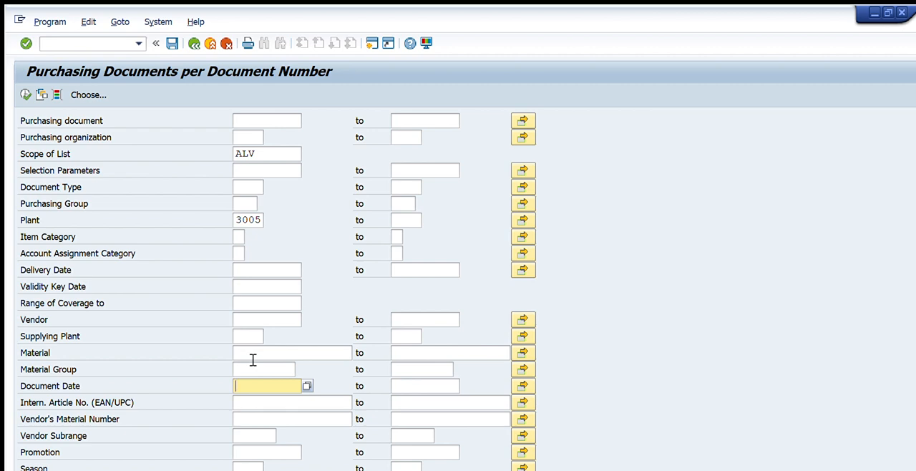
type("1.8.20")
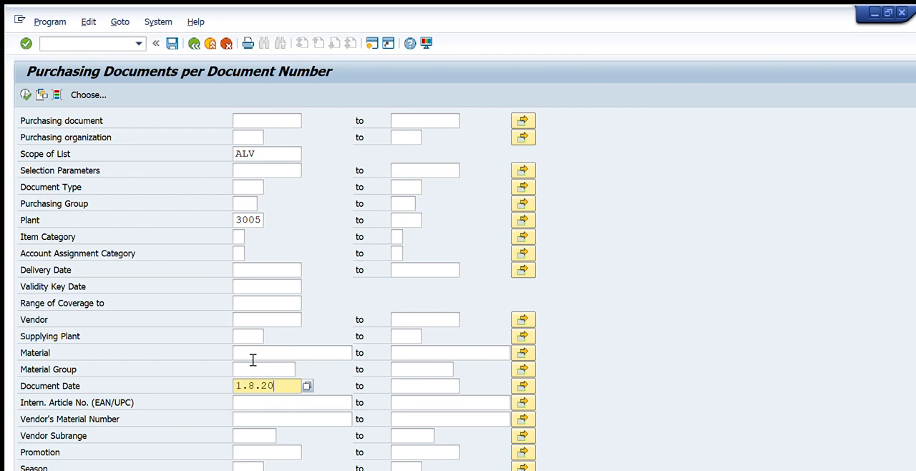
type("10.08.2023")
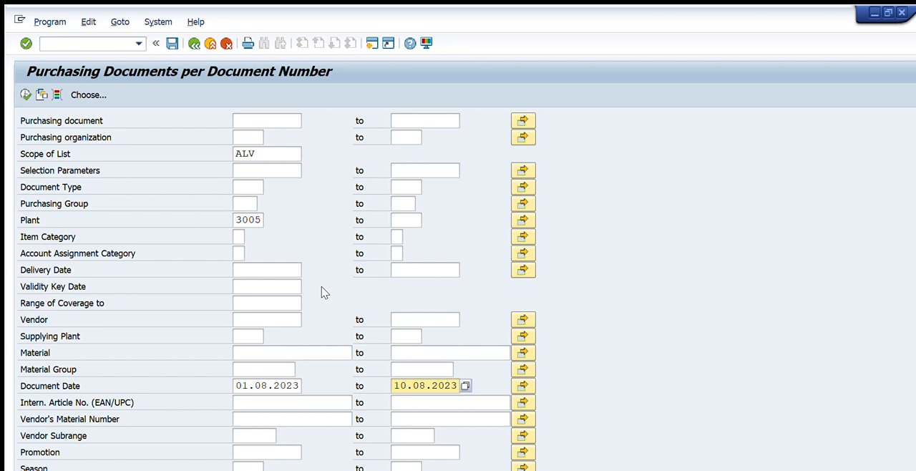
mouse_move(234, 364)
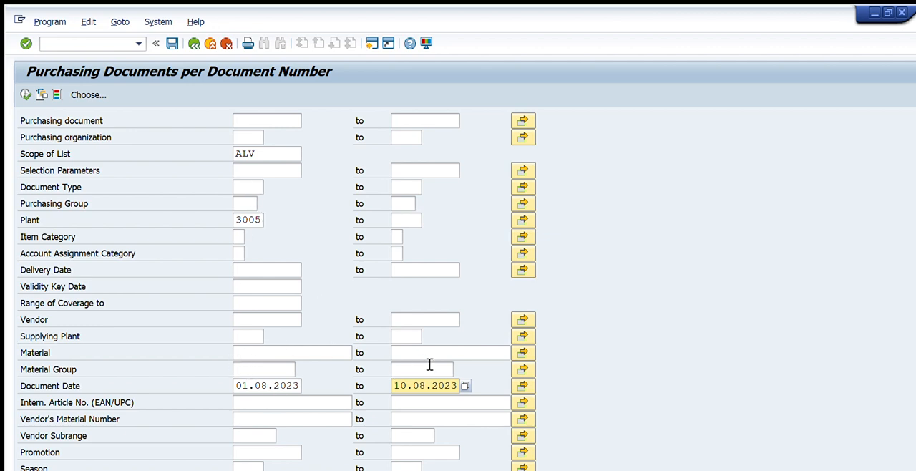
mouse_move(6, 70)
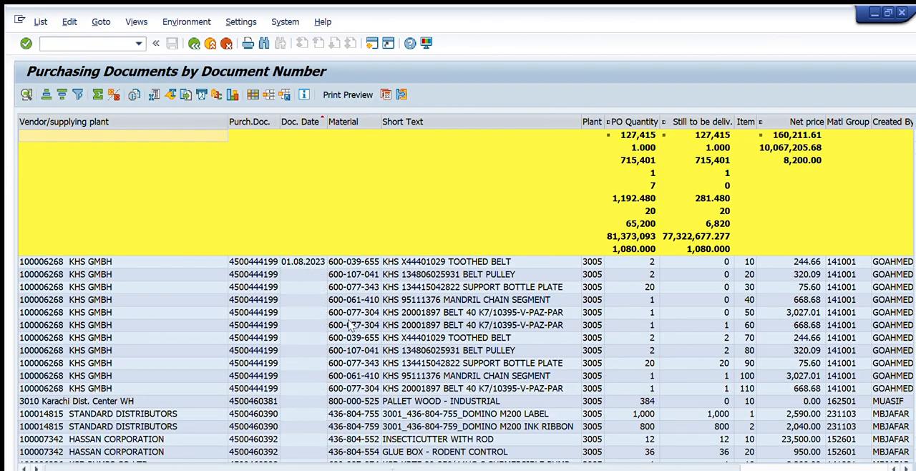
- Execute the report and review the plant 3005 document list with quantity and value totals
scroll("down", 3)
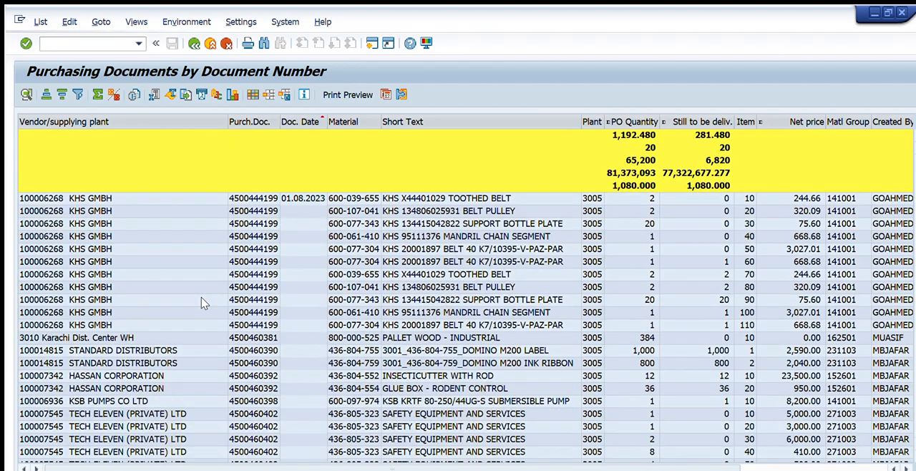
scroll("down", 3)
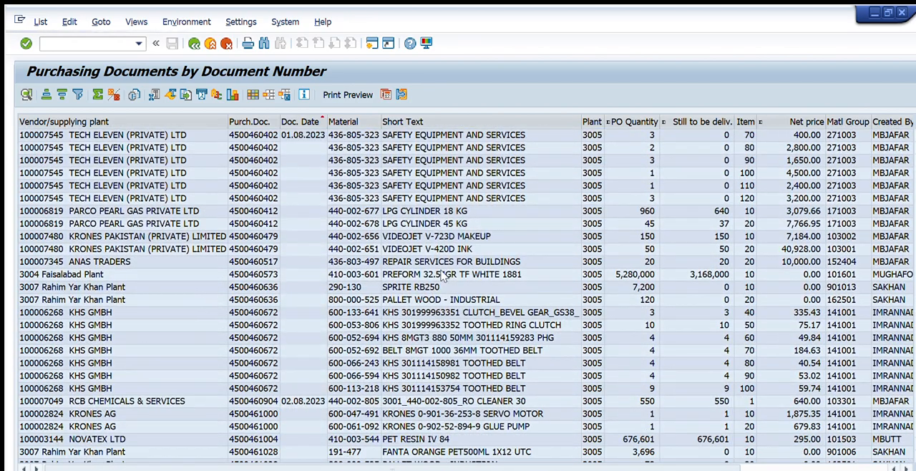
scroll("down", 3)
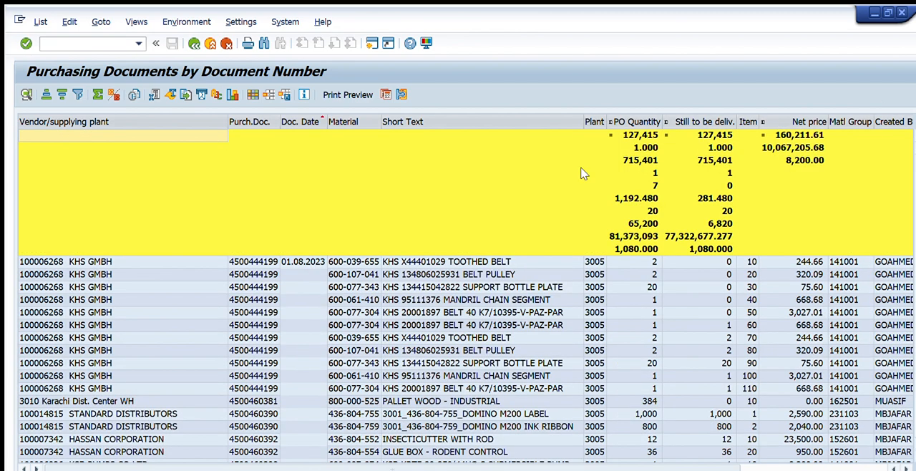
mouse_move(627, 198)
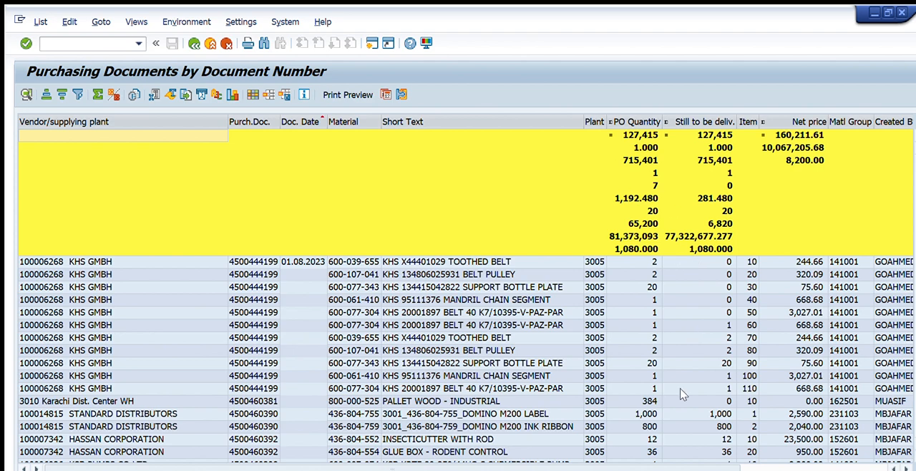
scroll("right", 3)
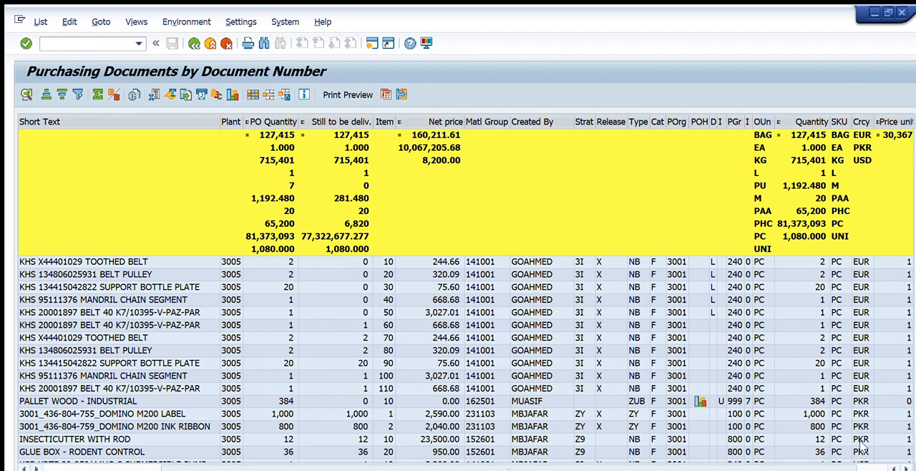
scroll("right", 3)
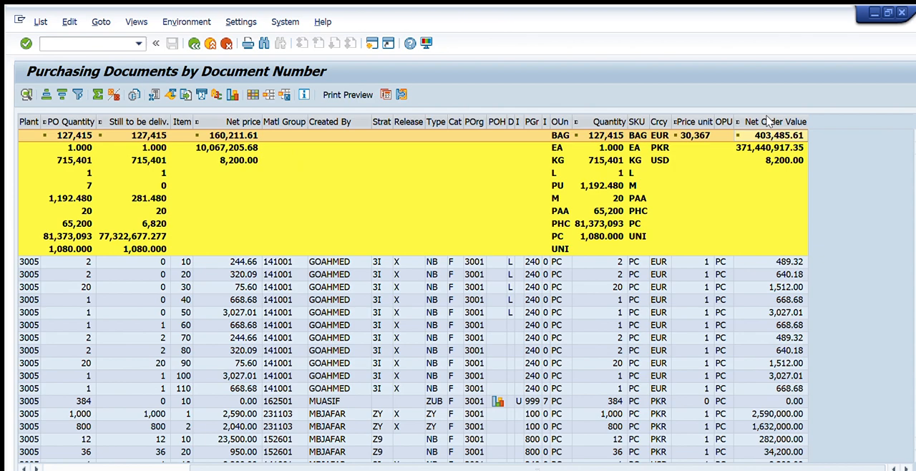
mouse_move(807, 195)
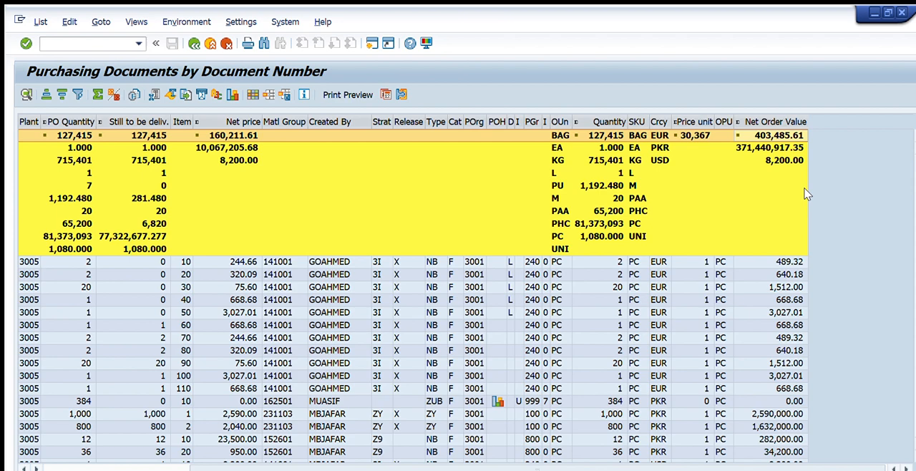
mouse_move(581, 106)
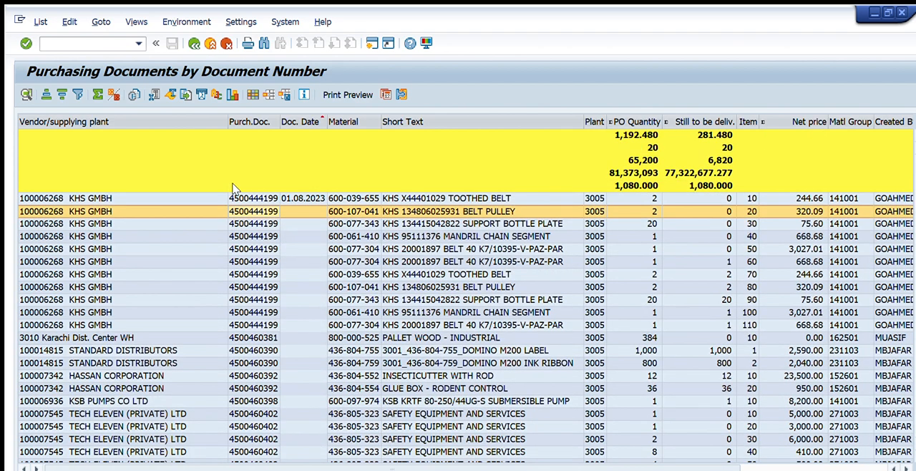
mouse_move(336, 187)
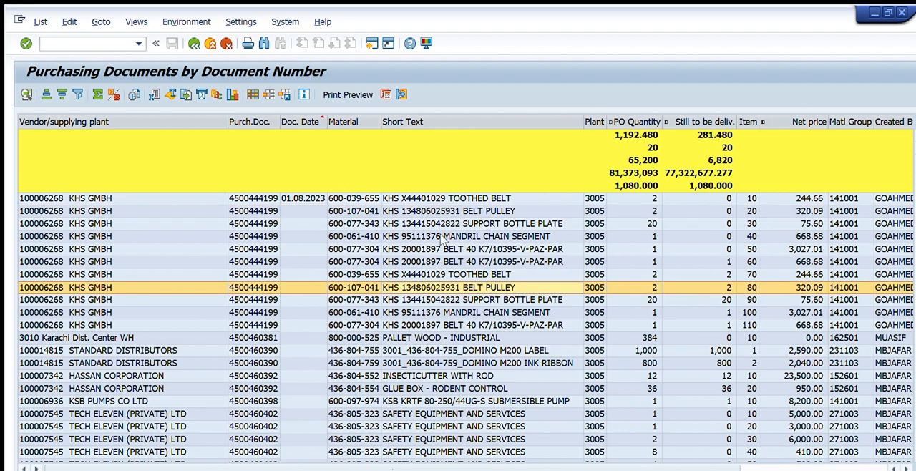
- Inspect the MANDRIL CHAIN SEGMENT and item 50 belt lines, then go back to the selection criteria
left_click(465, 237)
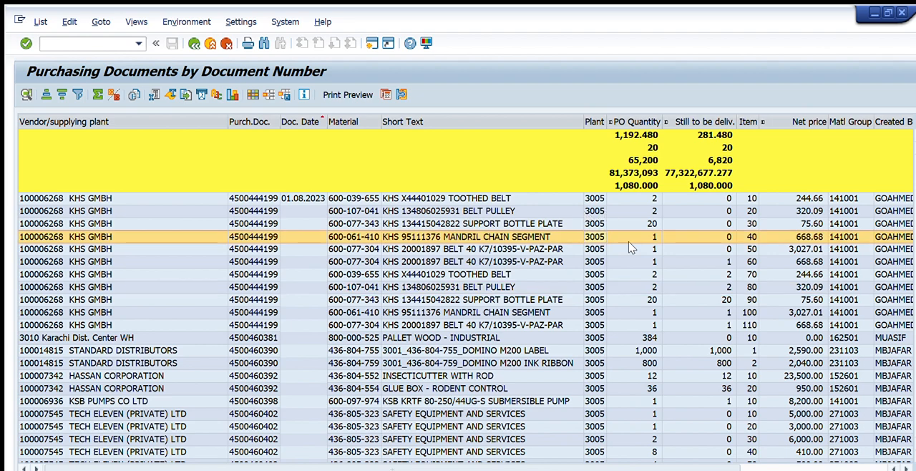
left_click(472, 249)
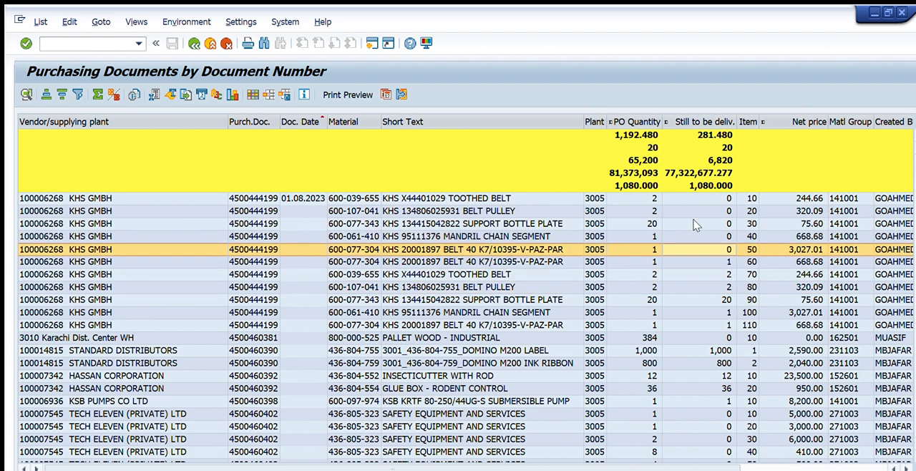
left_click(465, 237)
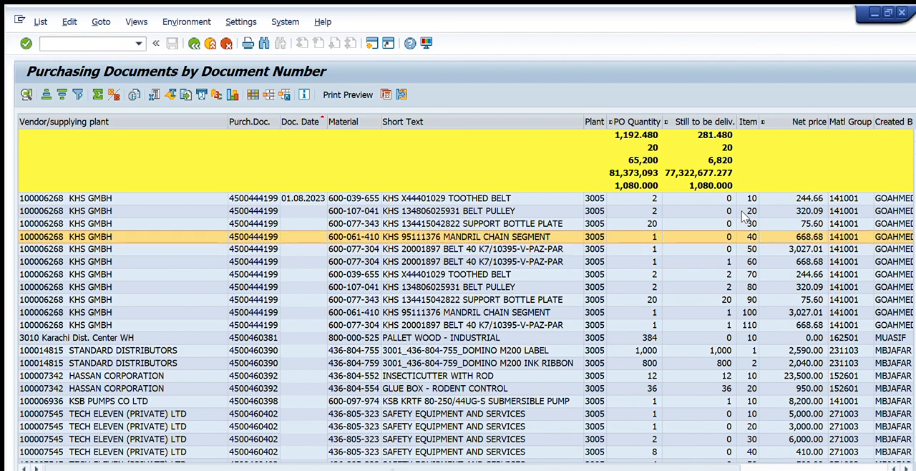
scroll("right", 3)
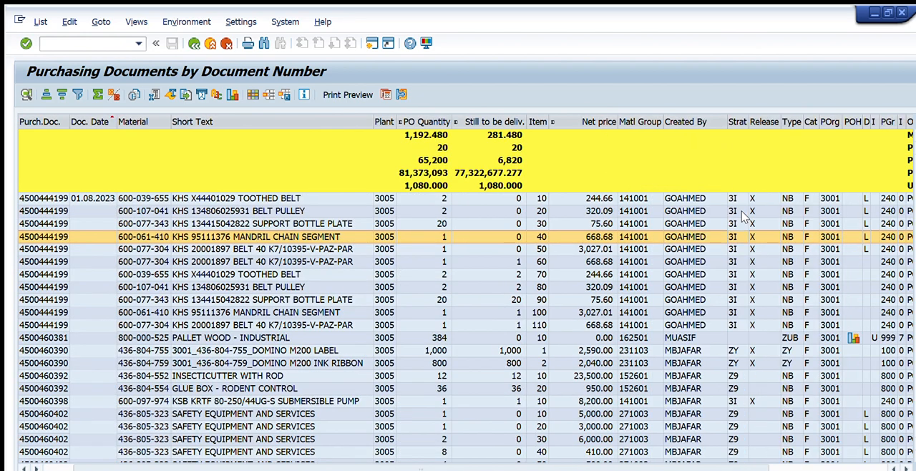
mouse_move(647, 236)
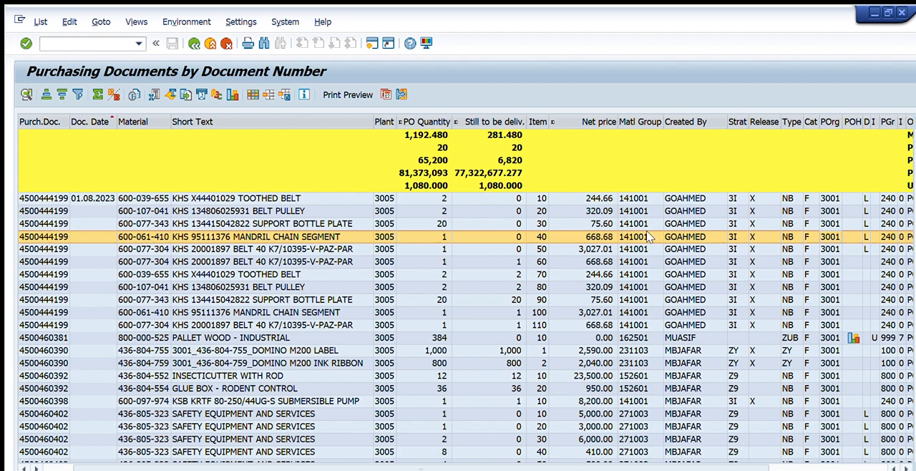
left_click(214, 249)
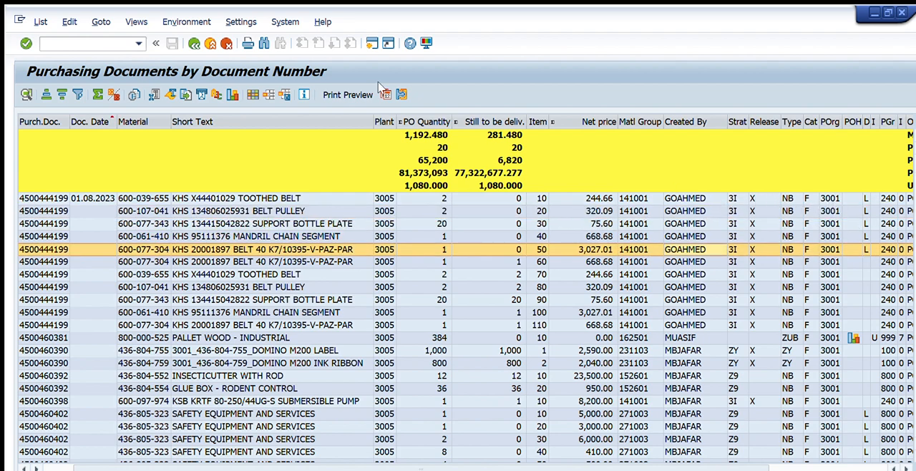
mouse_move(199, 14)
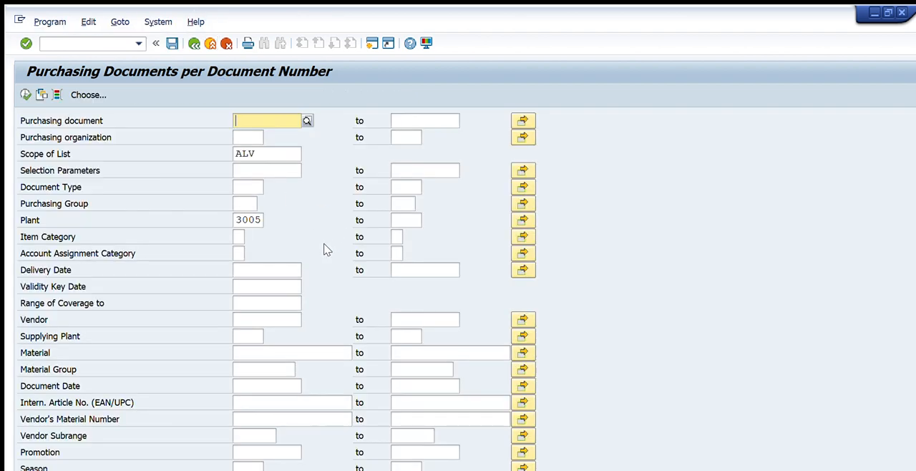
scroll("down", 3)
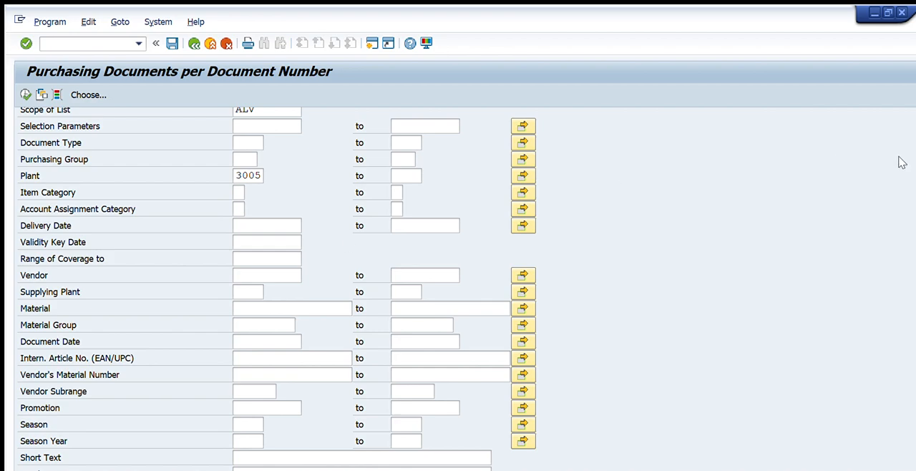
scroll("up", 3)
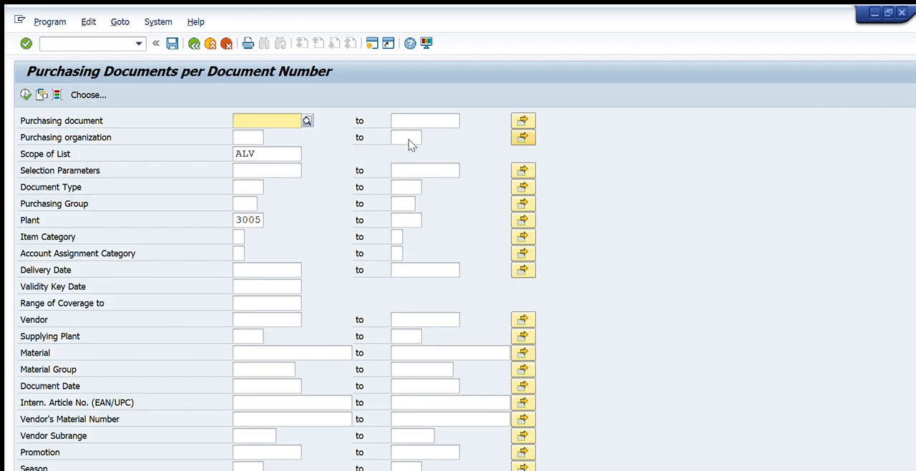
mouse_move(237, 95)
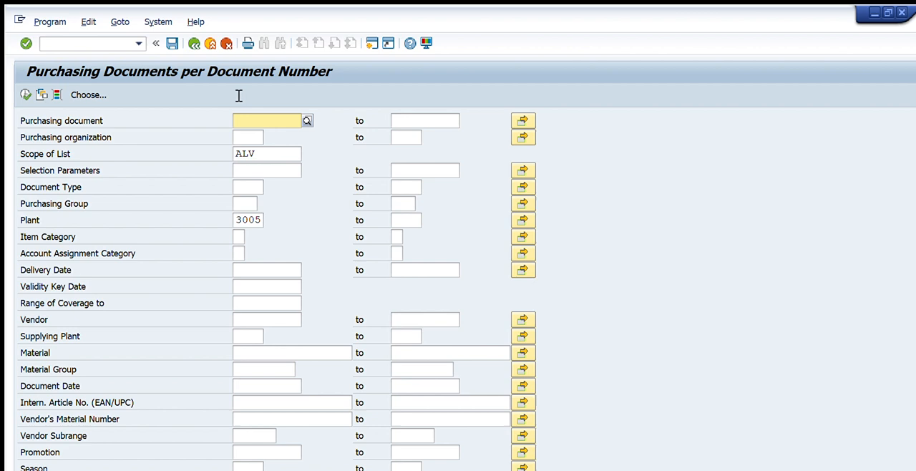
left_click(249, 137)
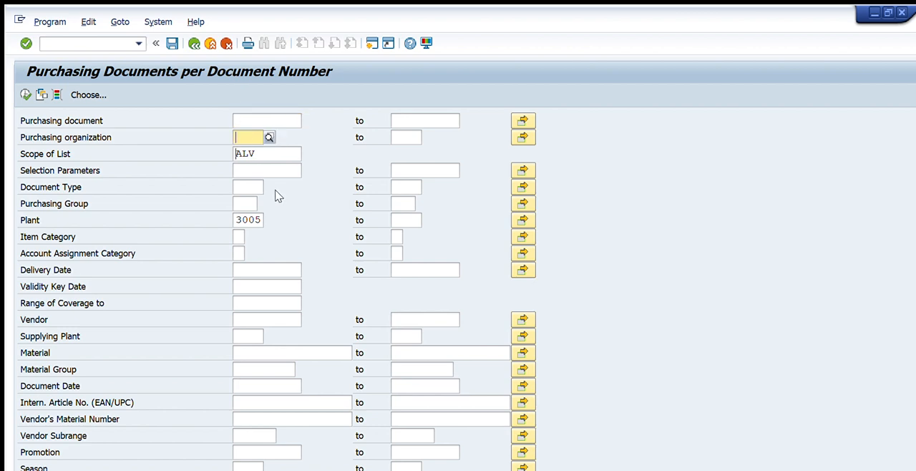
left_click(267, 154)
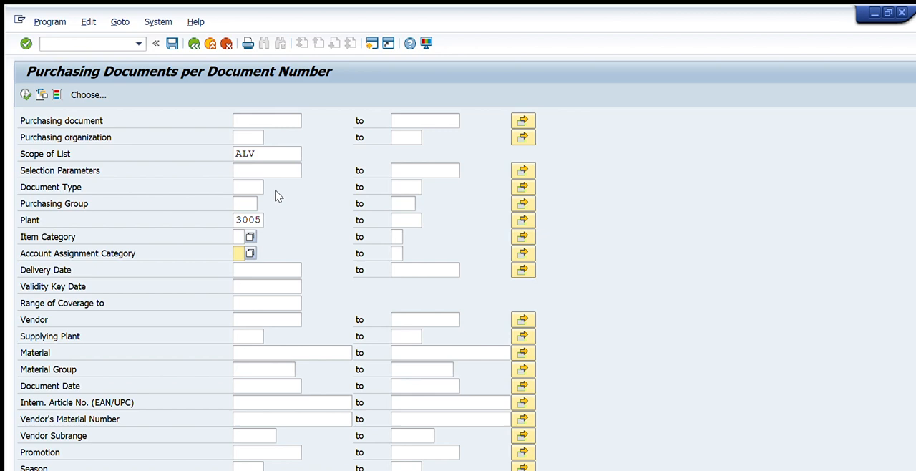
left_click(267, 269)
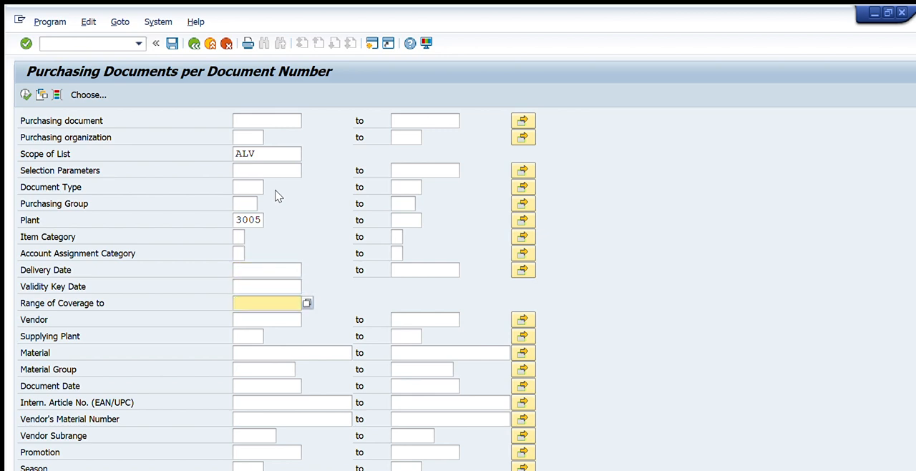
left_click(266, 319)
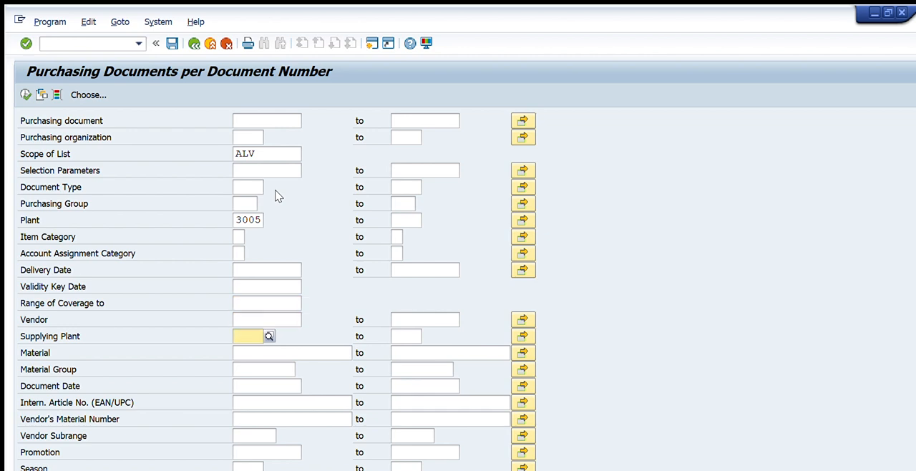
left_click(292, 352)
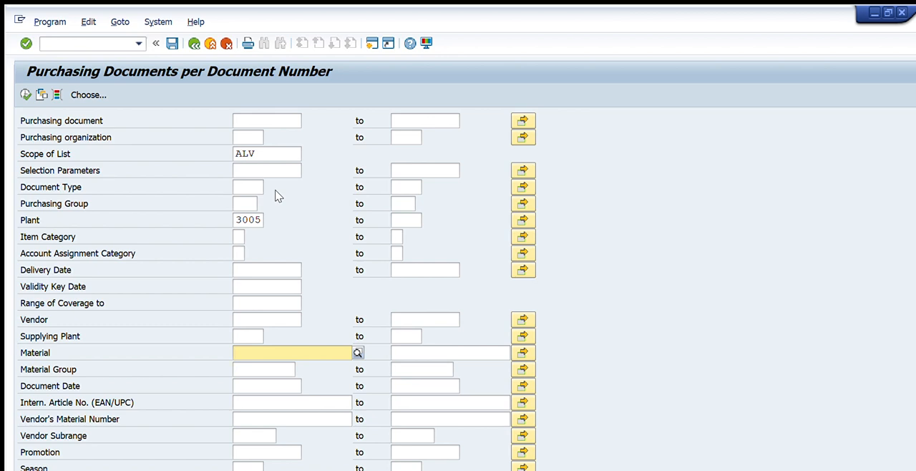
left_click(263, 369)
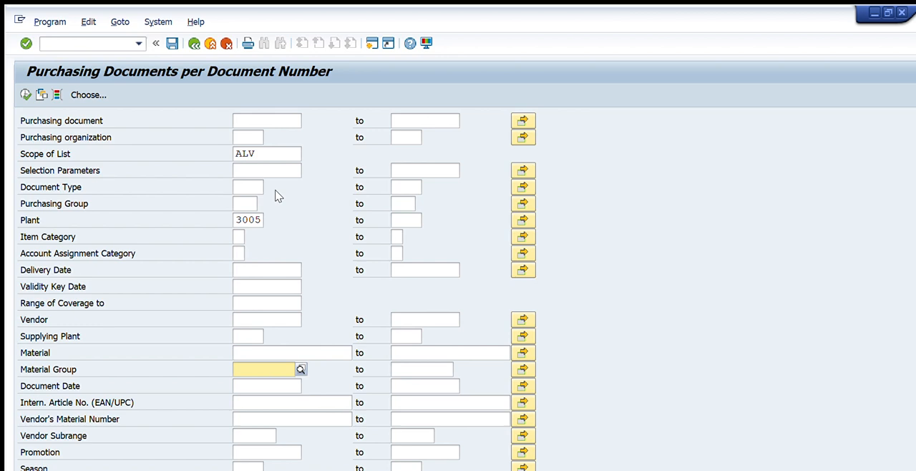
left_click(293, 401)
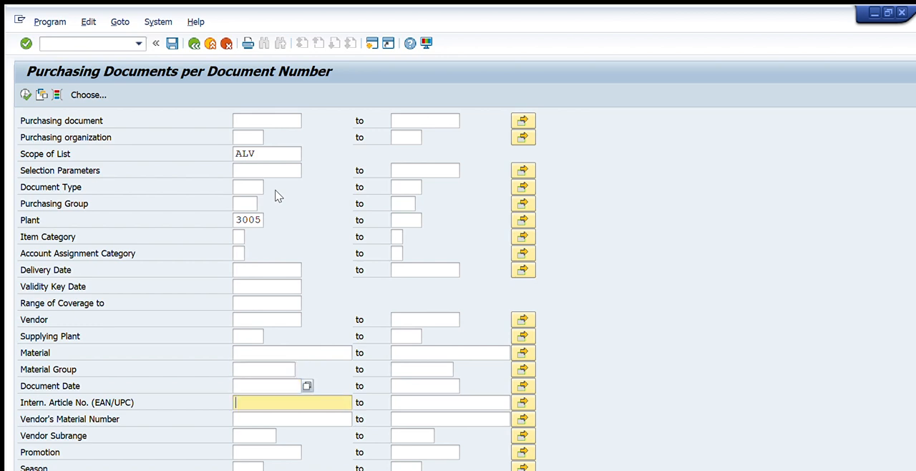
scroll("down", 3)
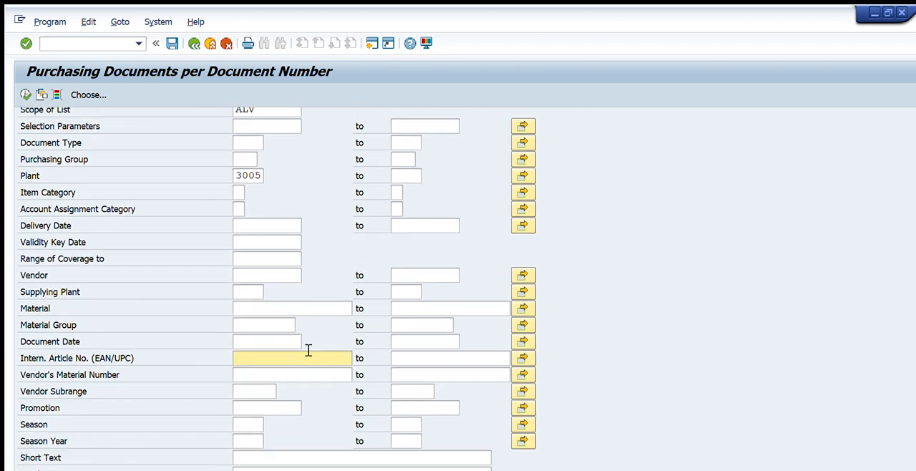
scroll("up", 3)
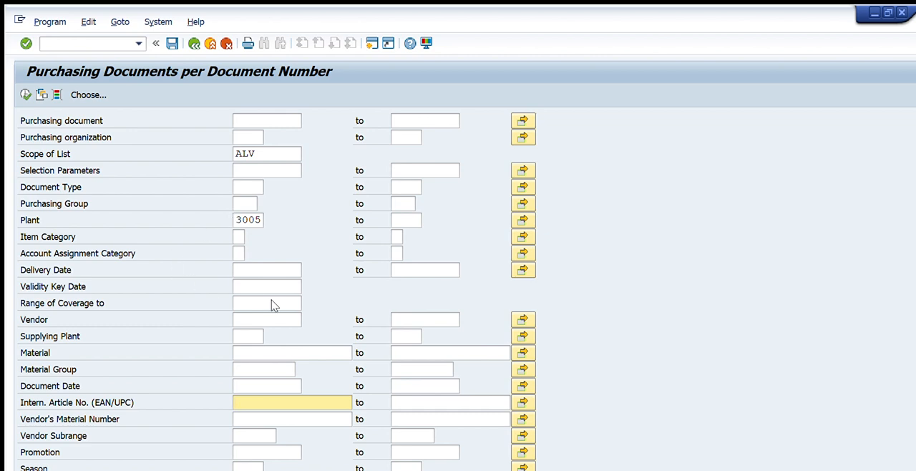
- Rerun the report for dates 1.8.2023 to 10.8.2023 and material group 141001
left_click(266, 387)
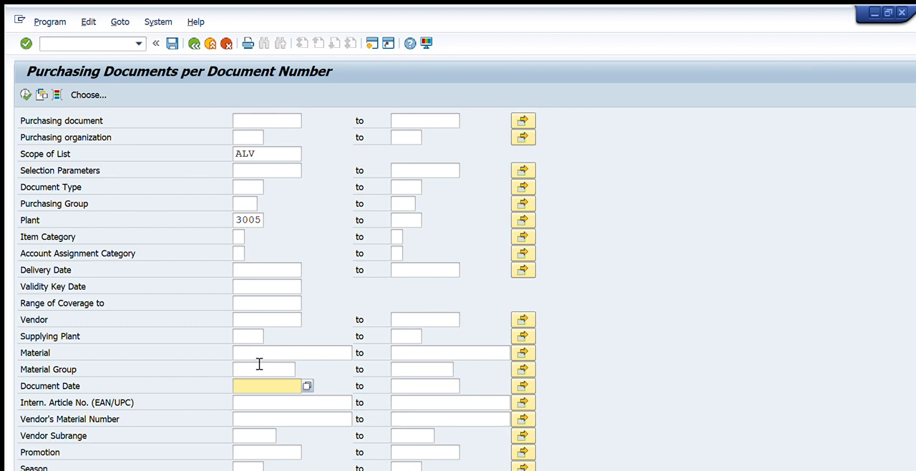
type("1.8.2023")
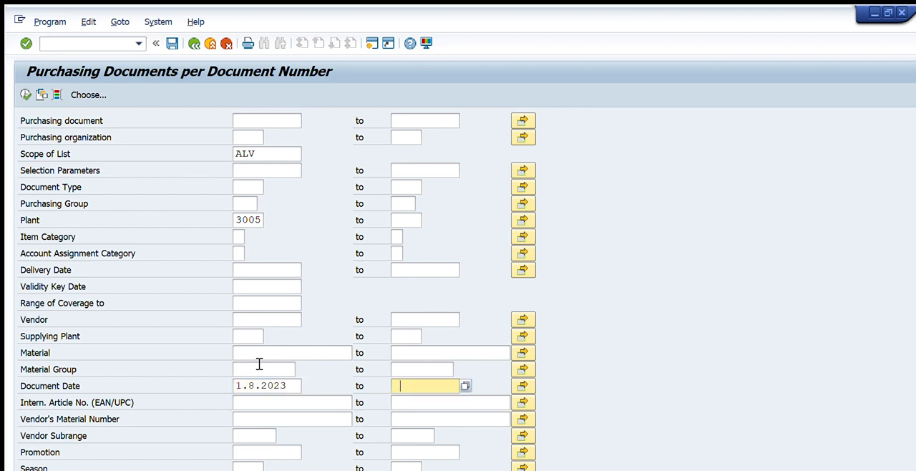
type("10.8.2023")
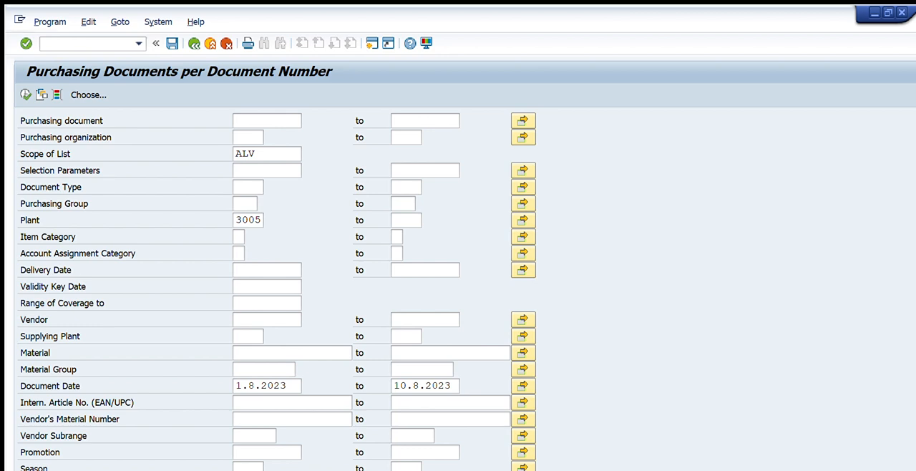
type("141001")
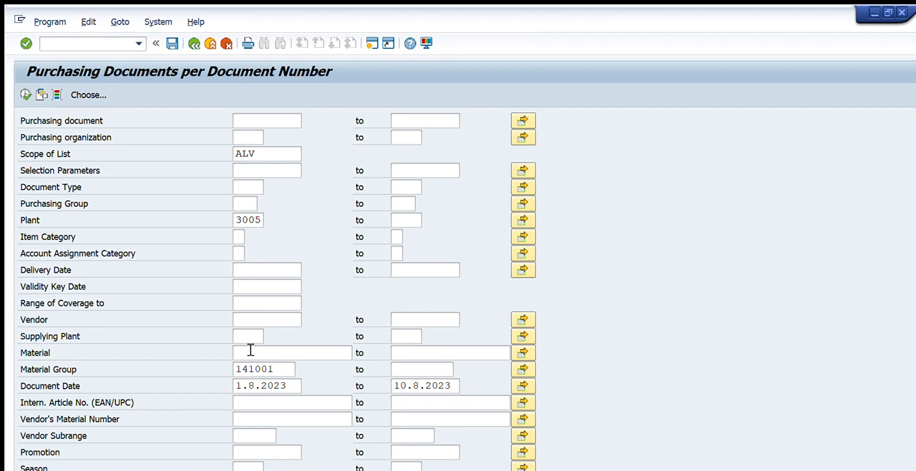
left_click(263, 369)
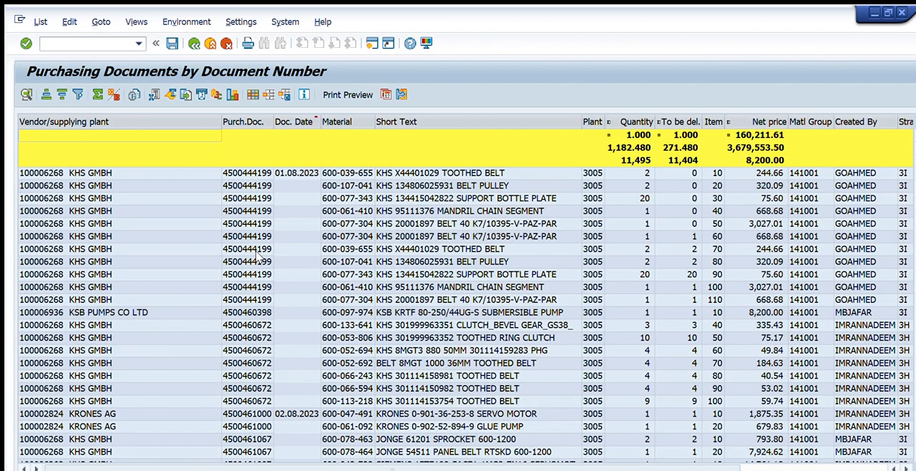
scroll("down", 3)
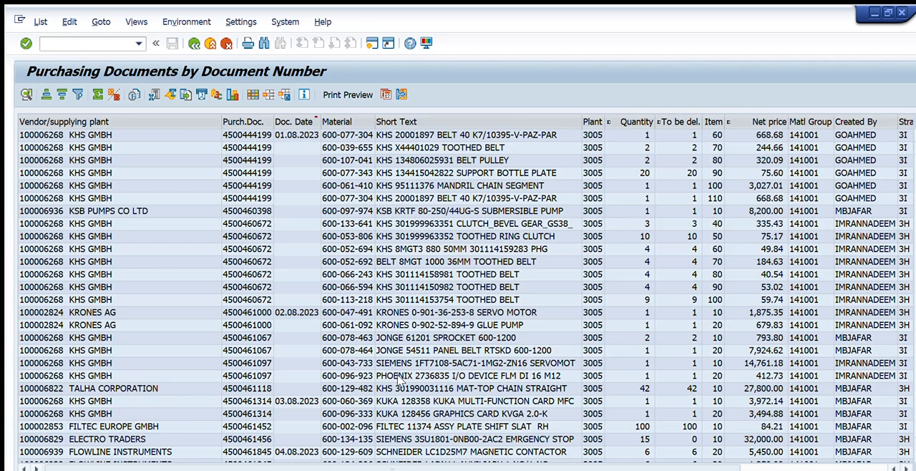
scroll("down", 3)
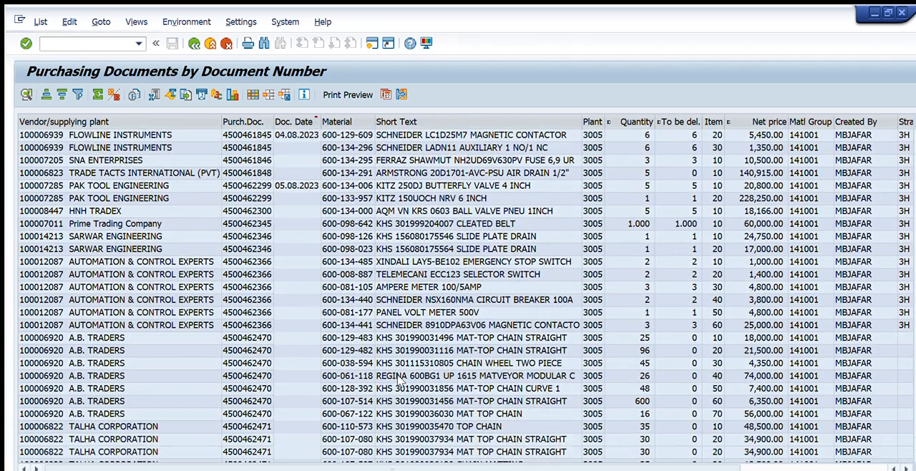
scroll("down", 3)
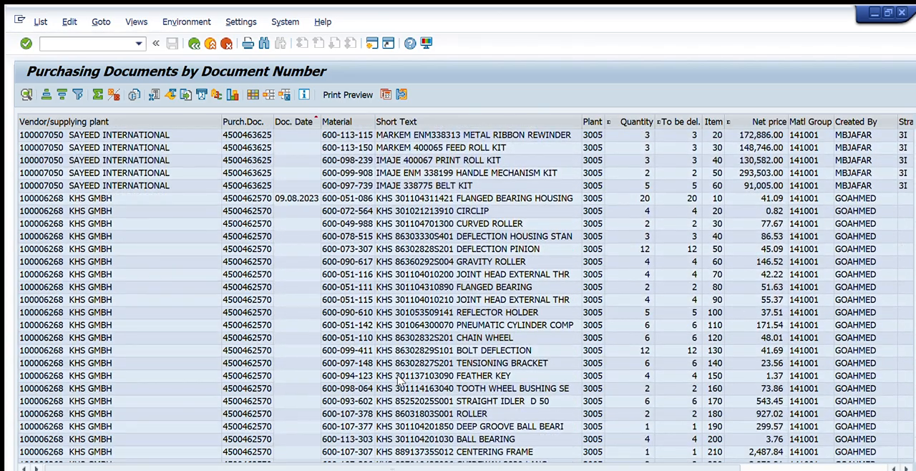
scroll("down", 3)
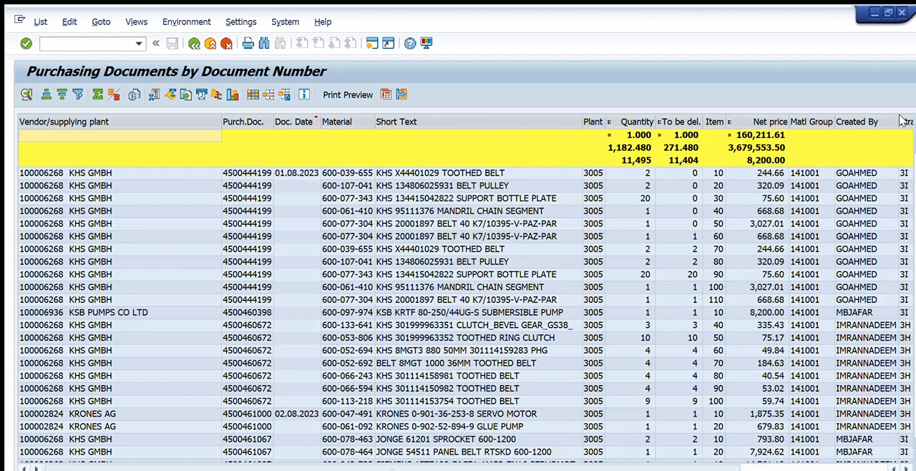
mouse_move(718, 189)
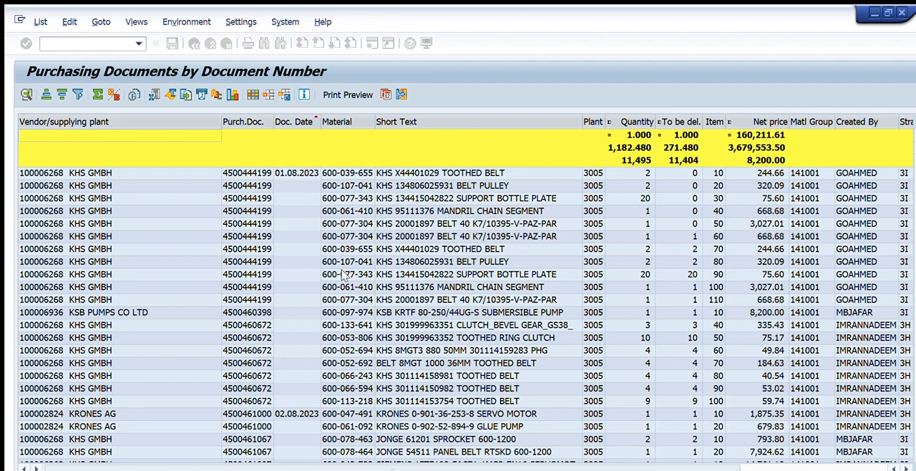
mouse_move(333, 258)
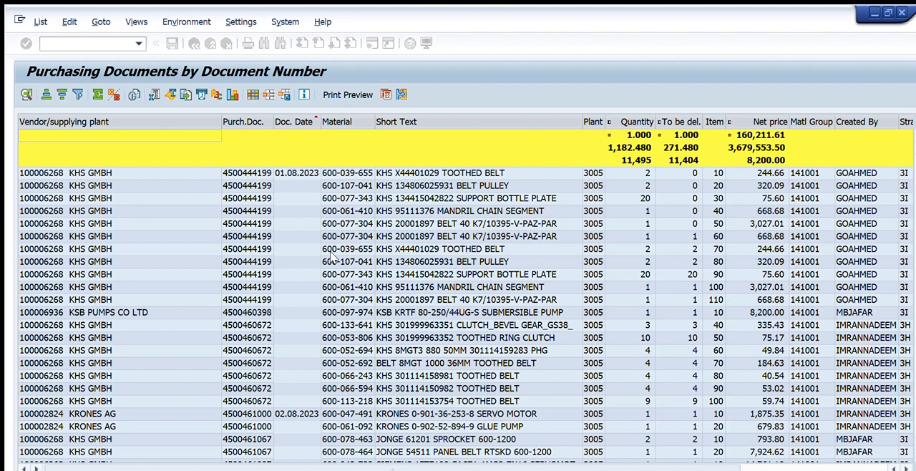
mouse_move(498, 395)
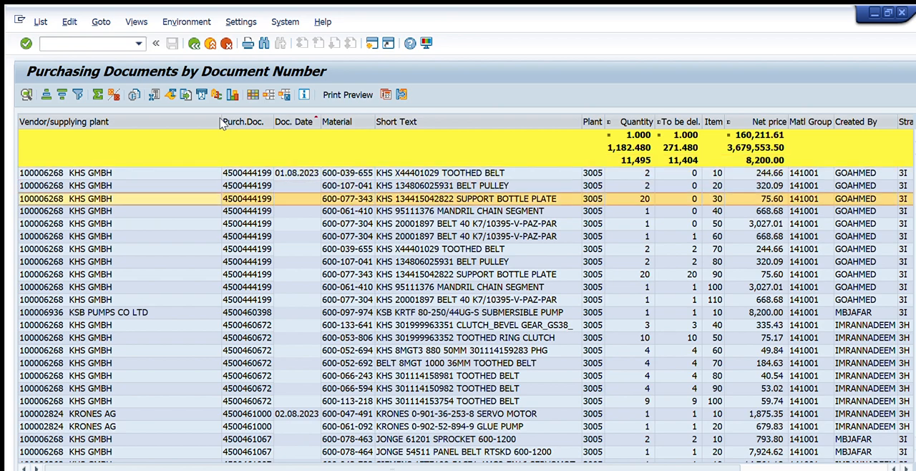
left_click(287, 172)
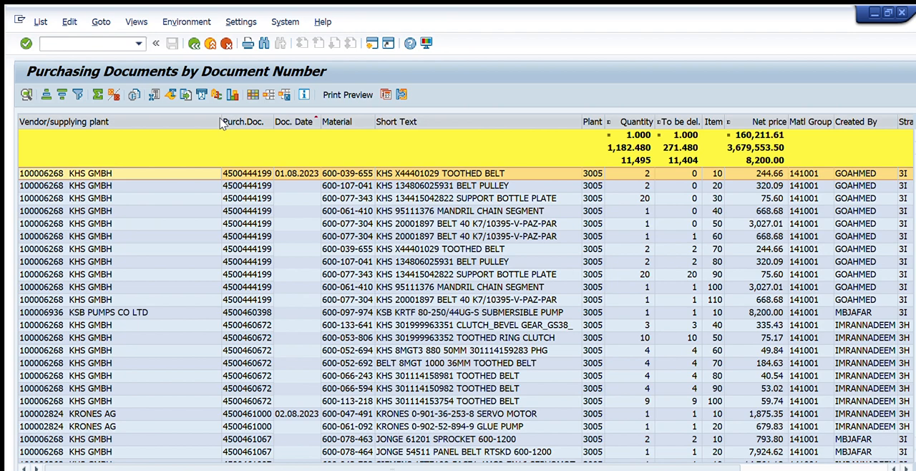
mouse_move(578, 204)
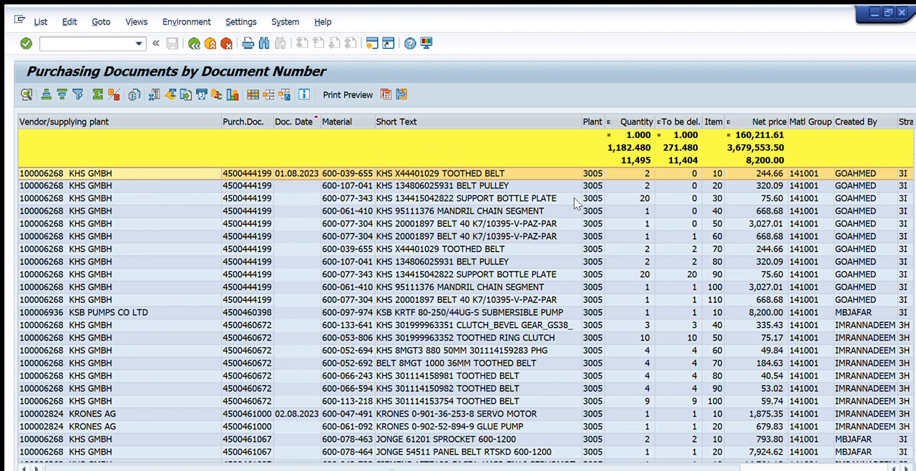
mouse_move(516, 199)
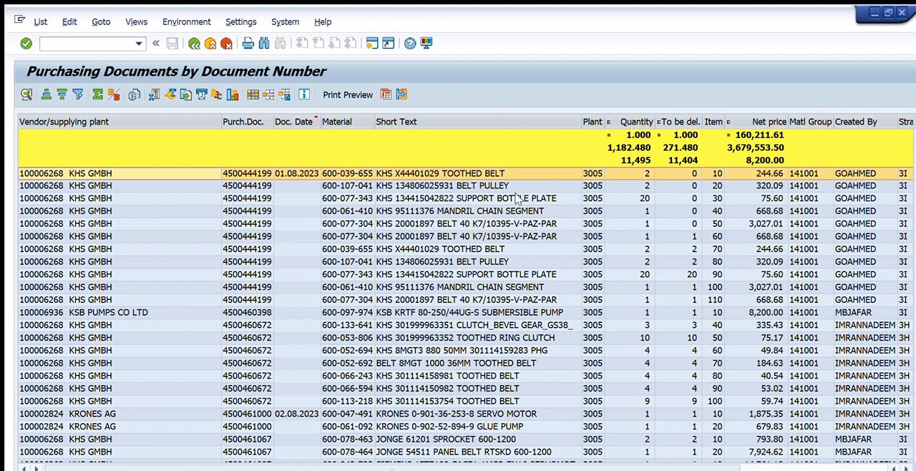
mouse_move(599, 223)
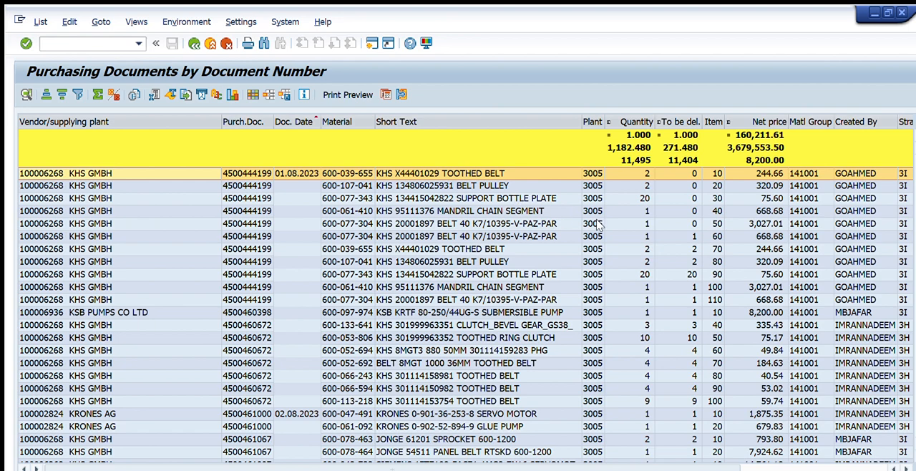